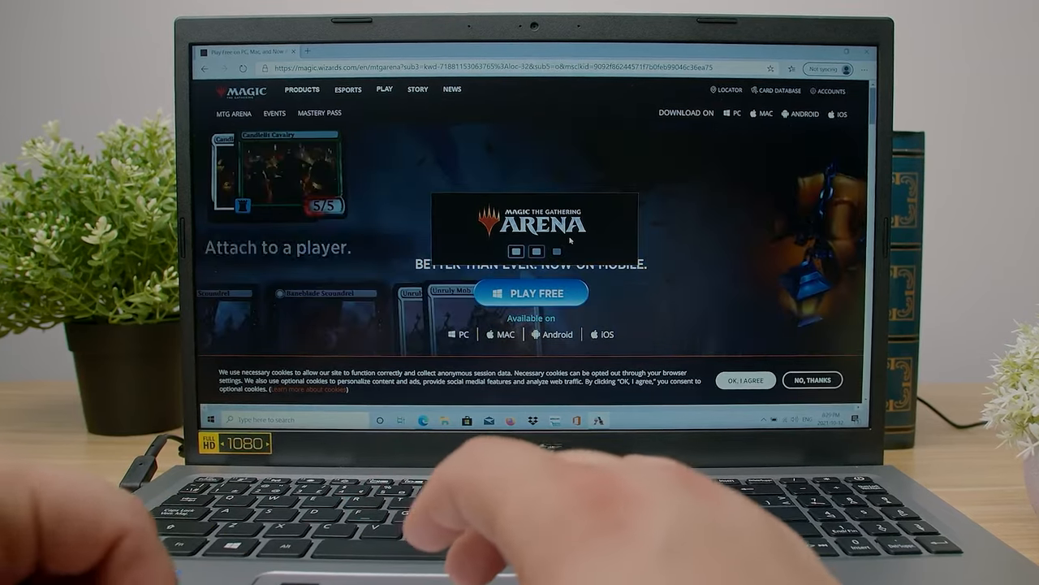
pyautogui.click(530, 292)
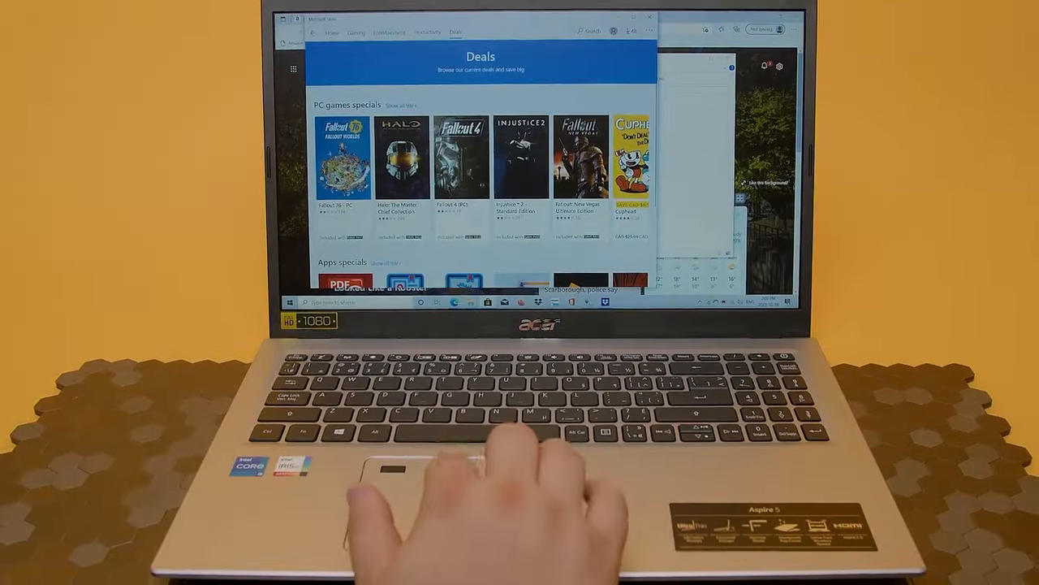
pyautogui.scroll(-3)
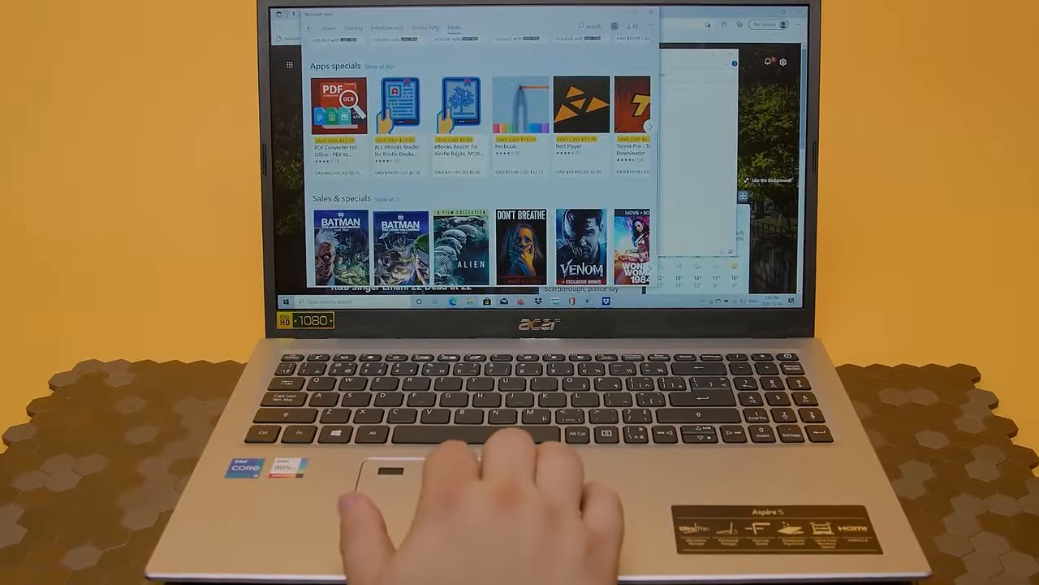